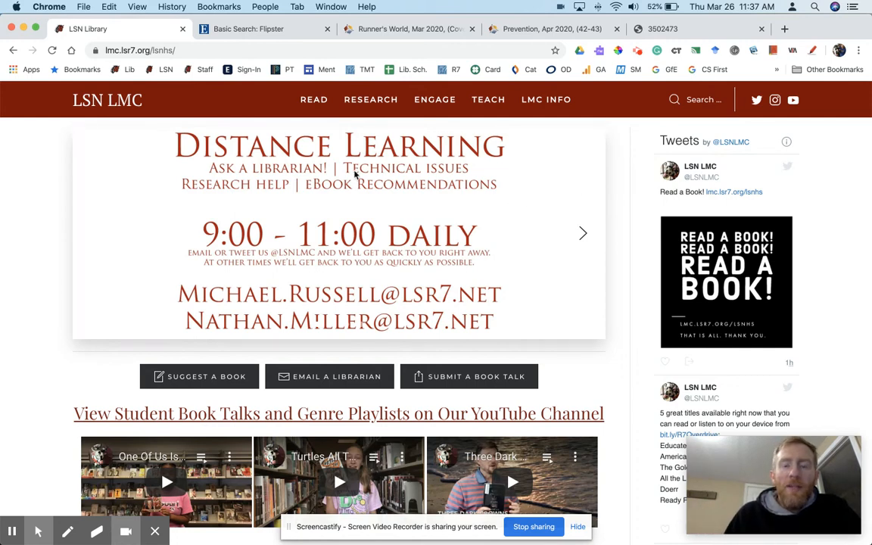
{"action": "mouse_move", "coordinate": [329, 192]}
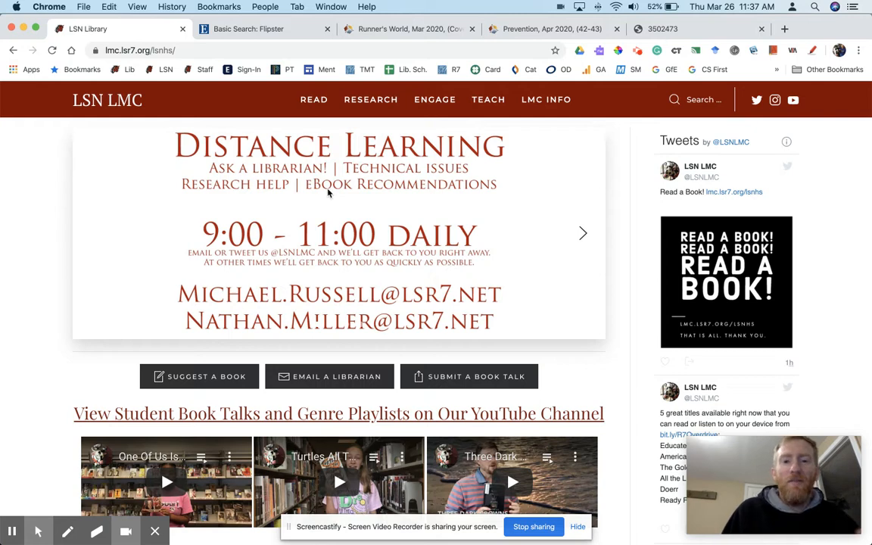
- Go to the library's Flipster magazine search and page the Latest Issues carousel toward Prevention
{"action": "left_click", "coordinate": [313, 100]}
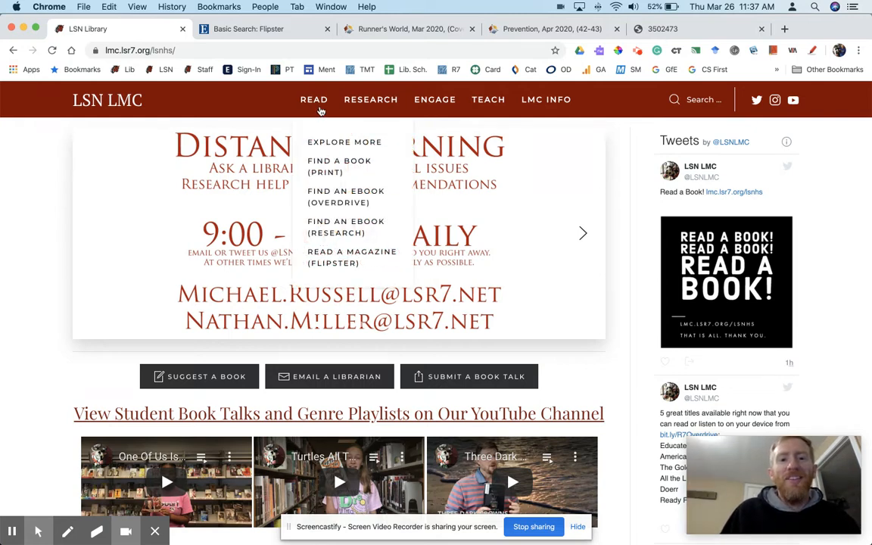
{"action": "mouse_move", "coordinate": [327, 255]}
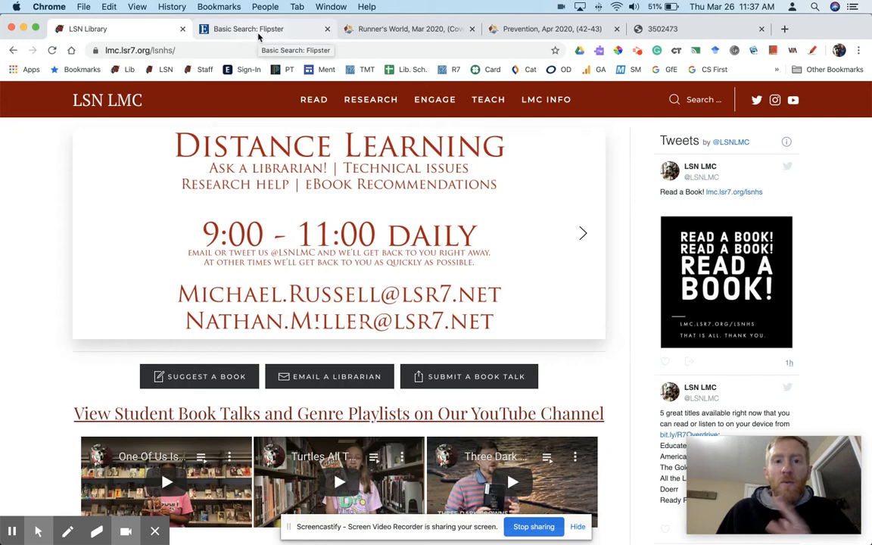
{"action": "left_click", "coordinate": [248, 29]}
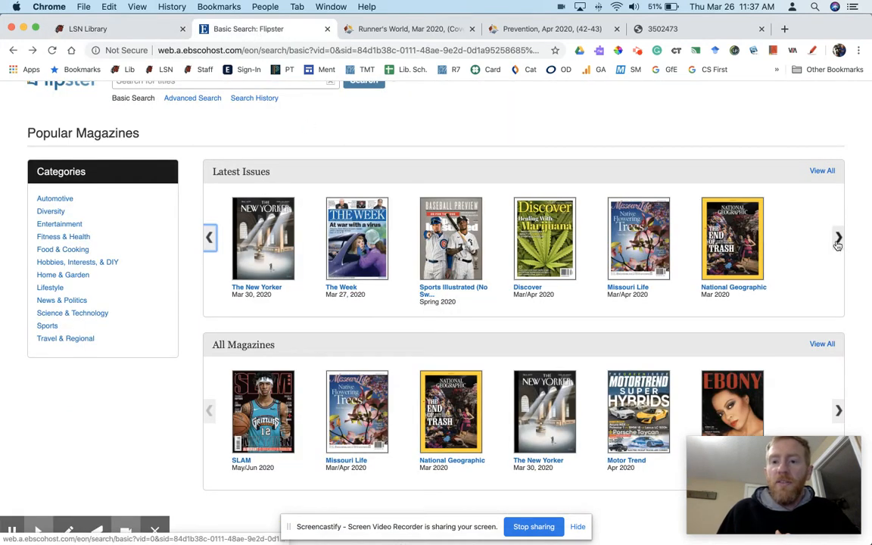
{"action": "mouse_move", "coordinate": [839, 237]}
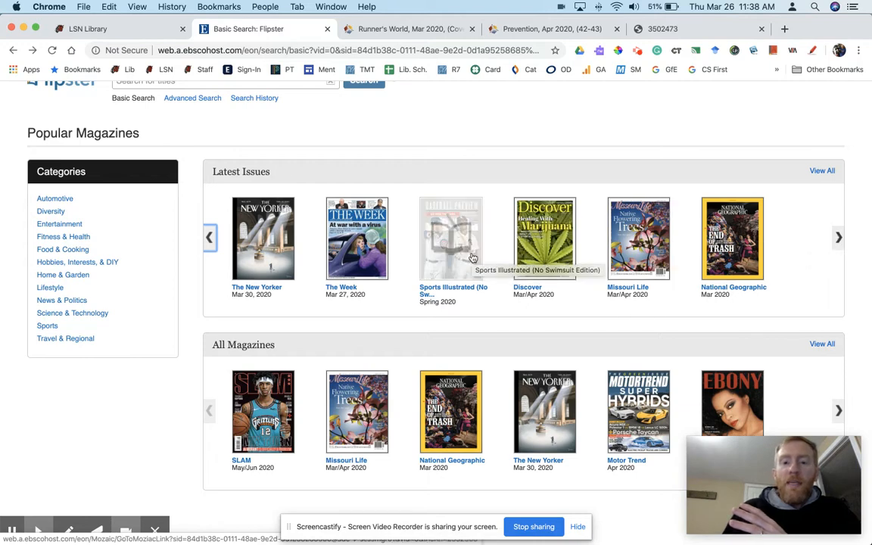
{"action": "left_click", "coordinate": [839, 236]}
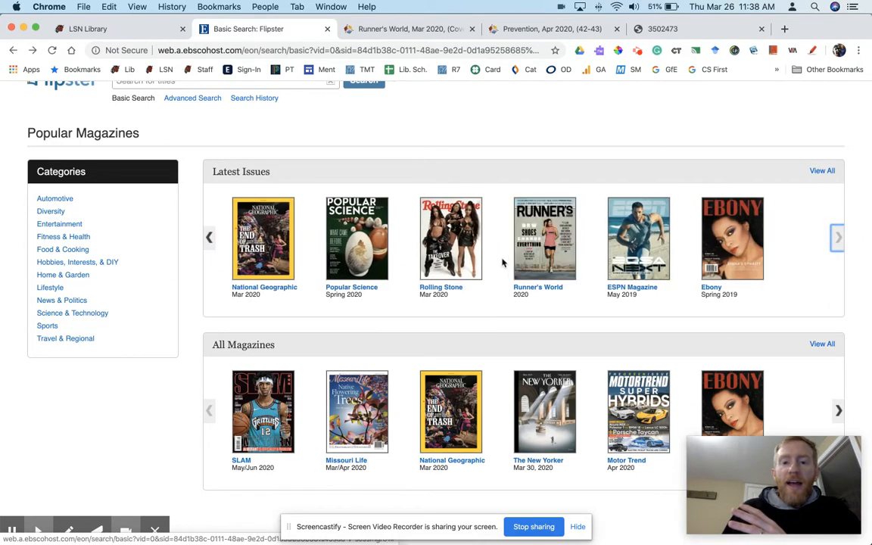
{"action": "left_click", "coordinate": [209, 236]}
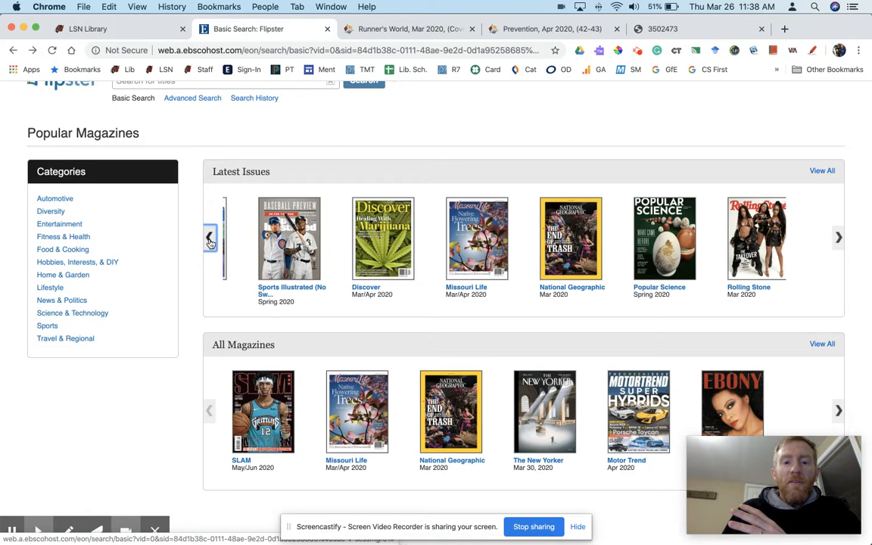
{"action": "left_click", "coordinate": [209, 236]}
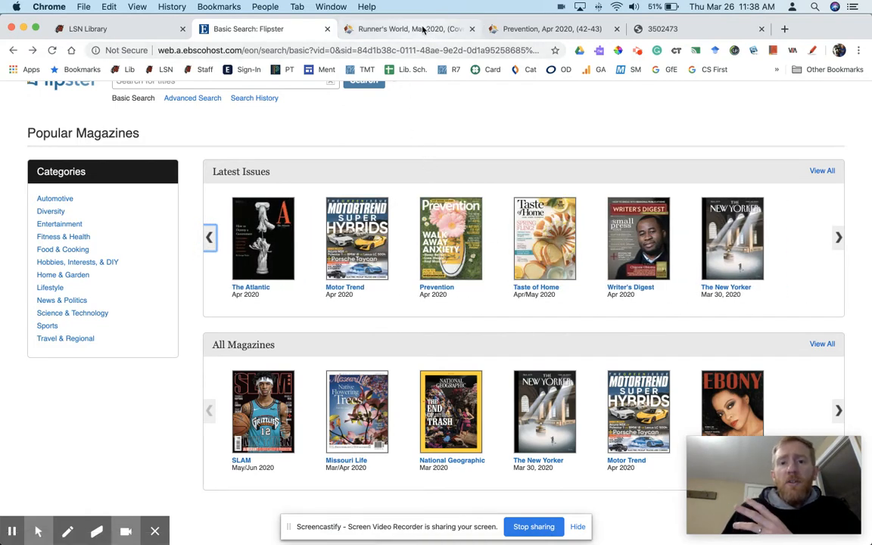
- Turn a page in the Runner's World March 2020 issue and browse its thumbnails down to pages 50–61
{"action": "left_click", "coordinate": [406, 29]}
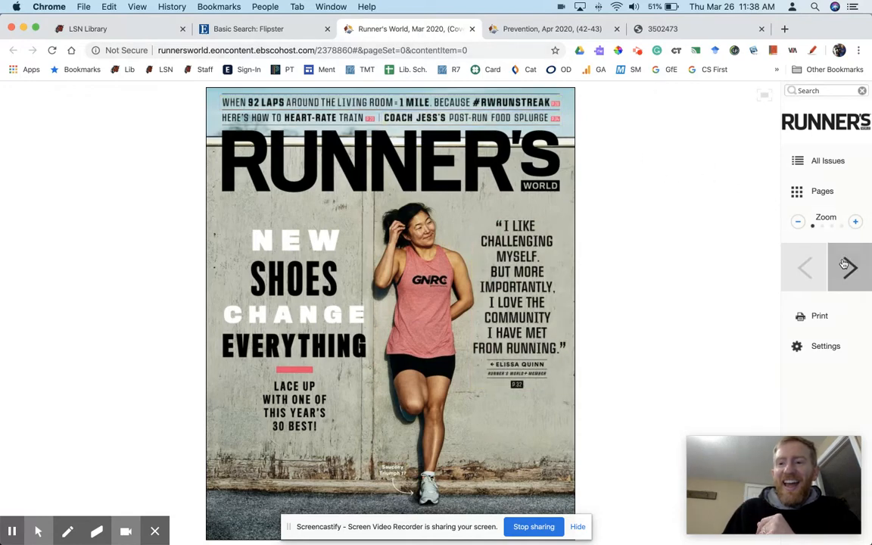
{"action": "left_click", "coordinate": [848, 267]}
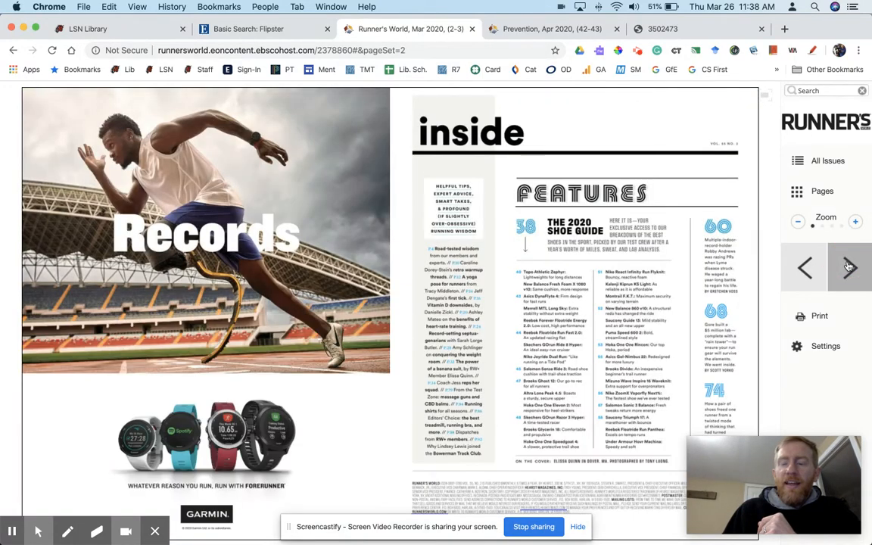
{"action": "left_click", "coordinate": [824, 191]}
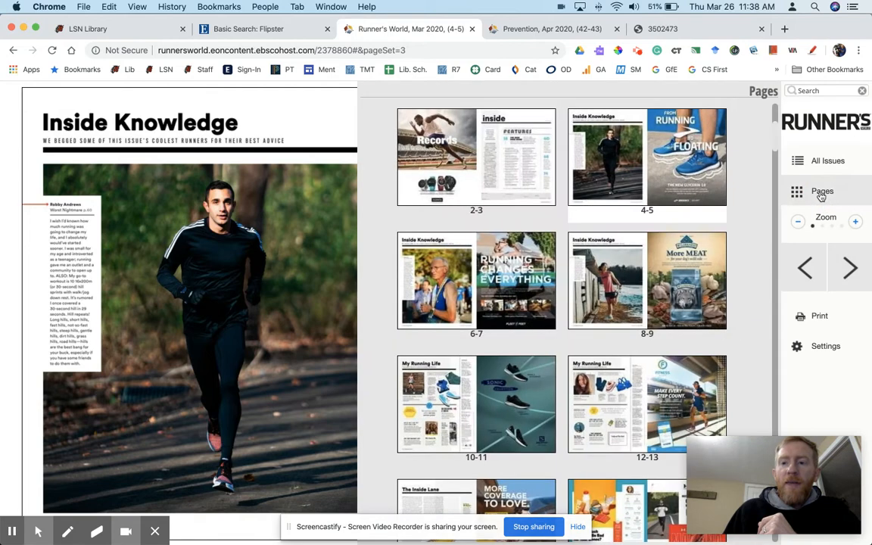
{"action": "scroll", "scroll_direction": "down", "scroll_amount": 3}
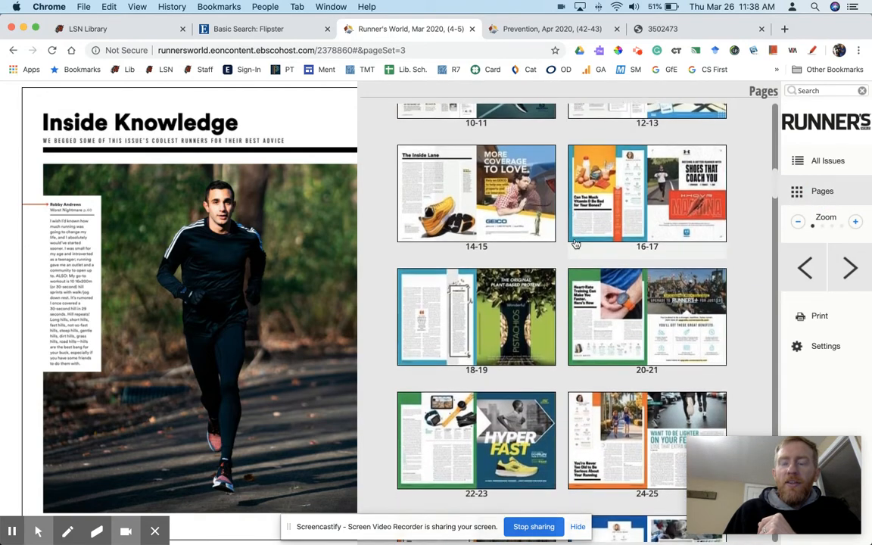
{"action": "scroll", "scroll_direction": "down", "scroll_amount": 3}
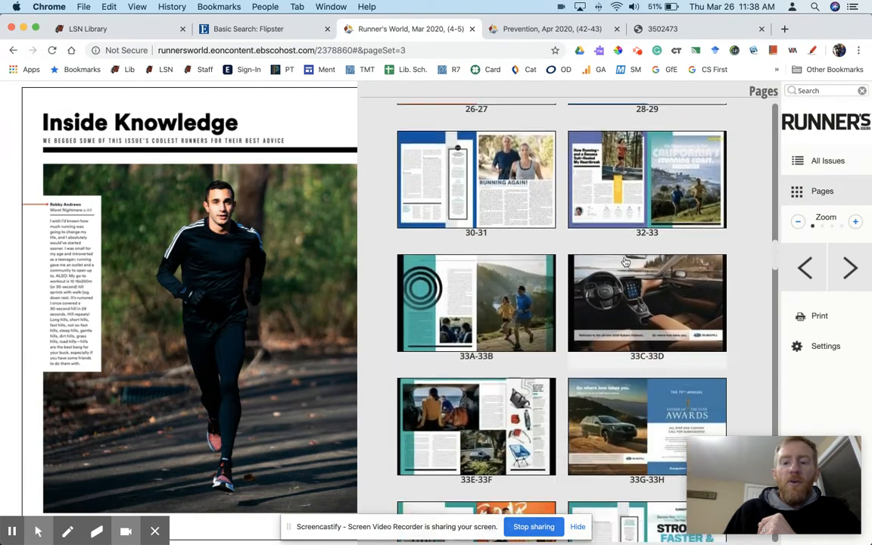
{"action": "scroll", "scroll_direction": "down", "scroll_amount": 3}
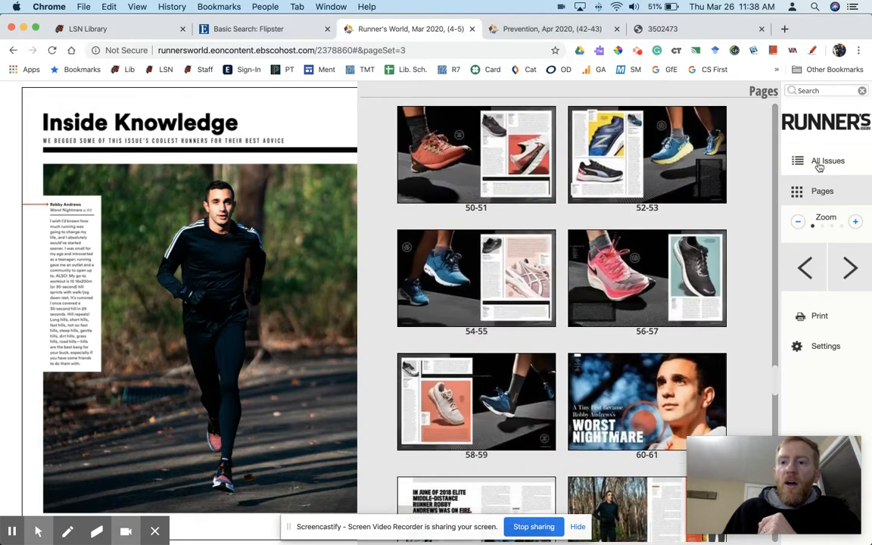
- Browse the Runner's World contents and back-issues list down to the 2015 issues
{"action": "left_click", "coordinate": [827, 160]}
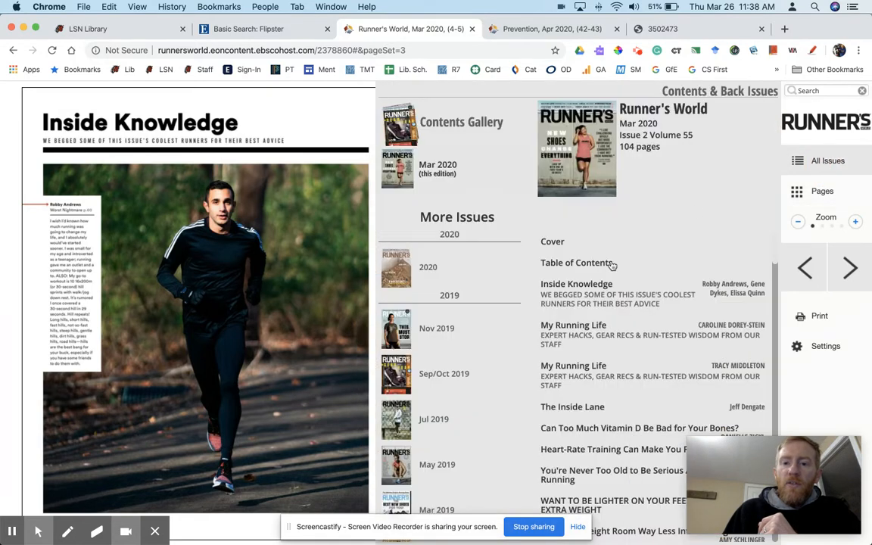
{"action": "scroll", "scroll_direction": "down", "scroll_amount": 3}
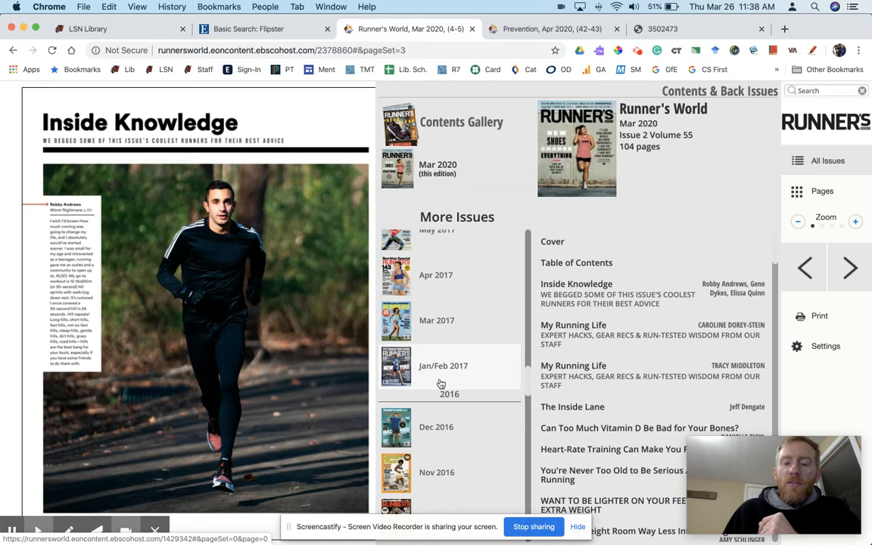
{"action": "scroll", "scroll_direction": "down", "scroll_amount": 3}
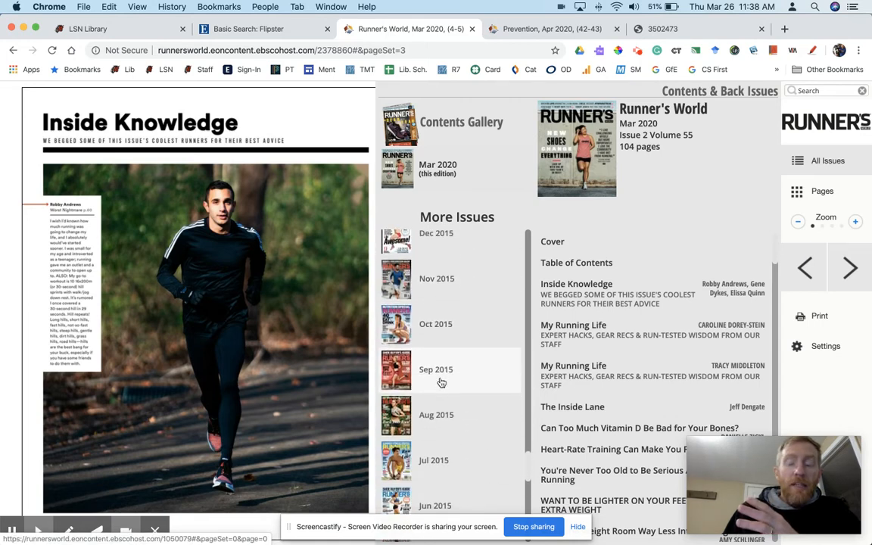
{"action": "scroll", "scroll_direction": "down", "scroll_amount": 3}
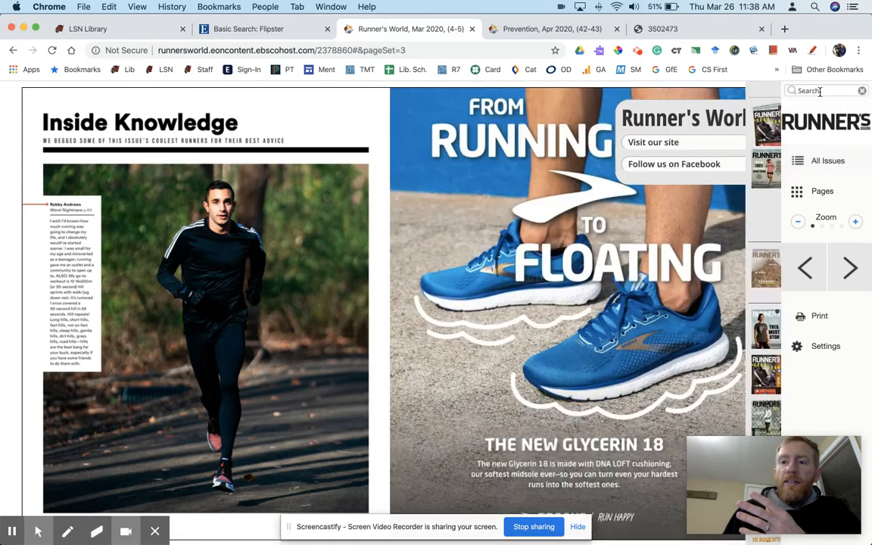
- Bring up magazine search and set its scope to all issues
{"action": "left_click", "coordinate": [818, 91]}
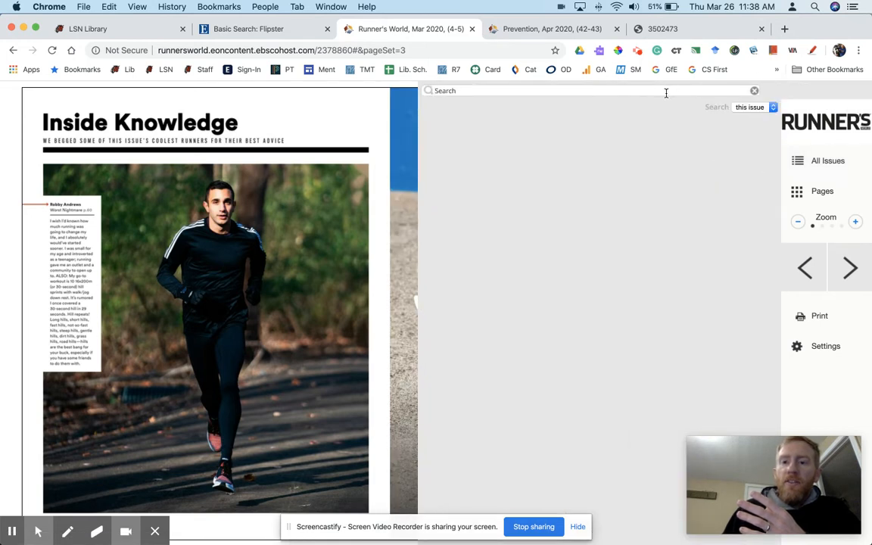
{"action": "left_click", "coordinate": [755, 106]}
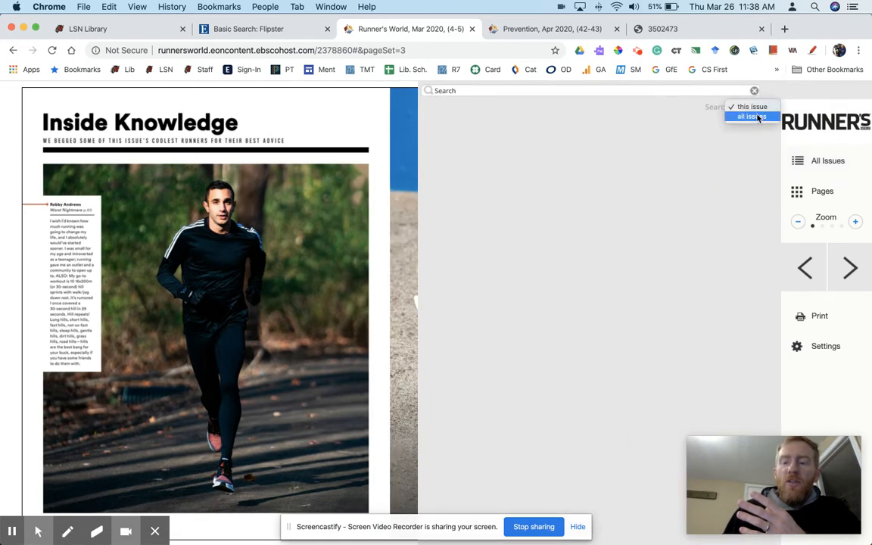
{"action": "left_click", "coordinate": [751, 115]}
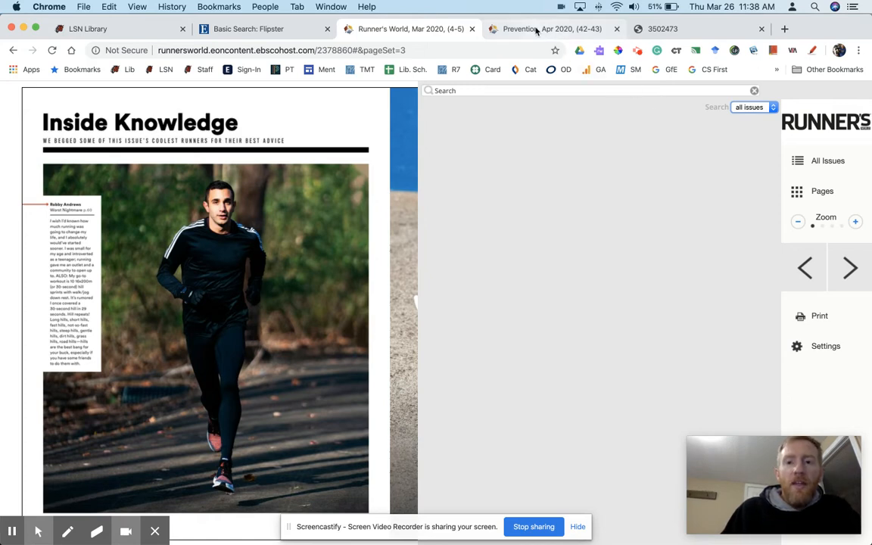
- From the Prevention April 2020 issue, choose 'Print pages in view' for the Meet Your Kidneys spread
{"action": "left_click", "coordinate": [551, 29]}
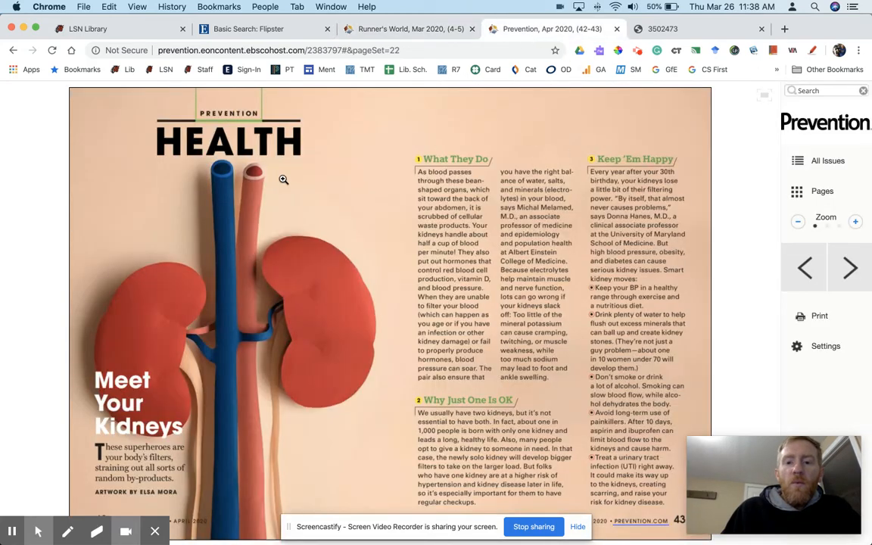
{"action": "mouse_move", "coordinate": [318, 218]}
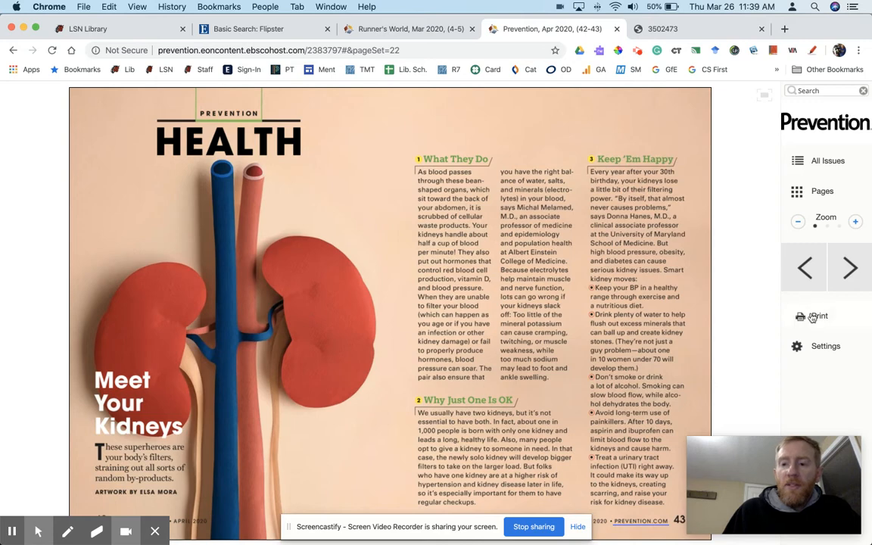
{"action": "left_click", "coordinate": [818, 317]}
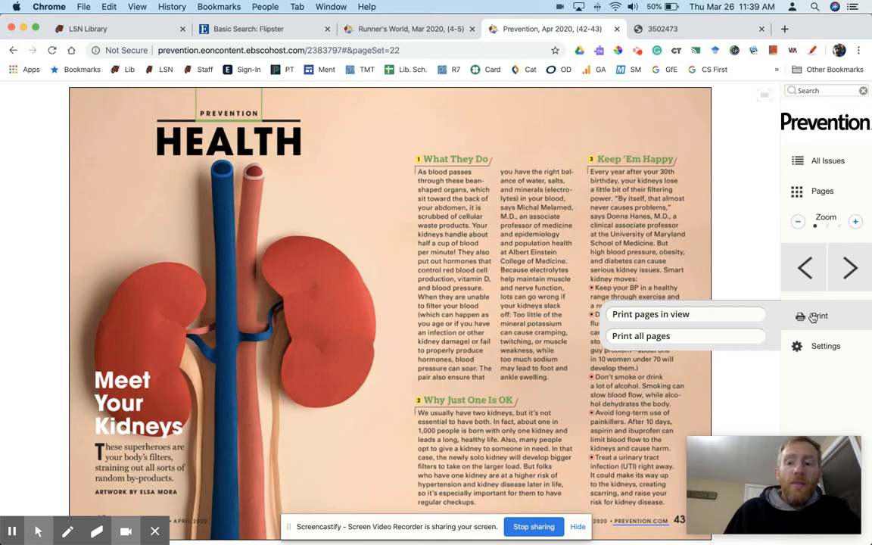
{"action": "mouse_move", "coordinate": [714, 318]}
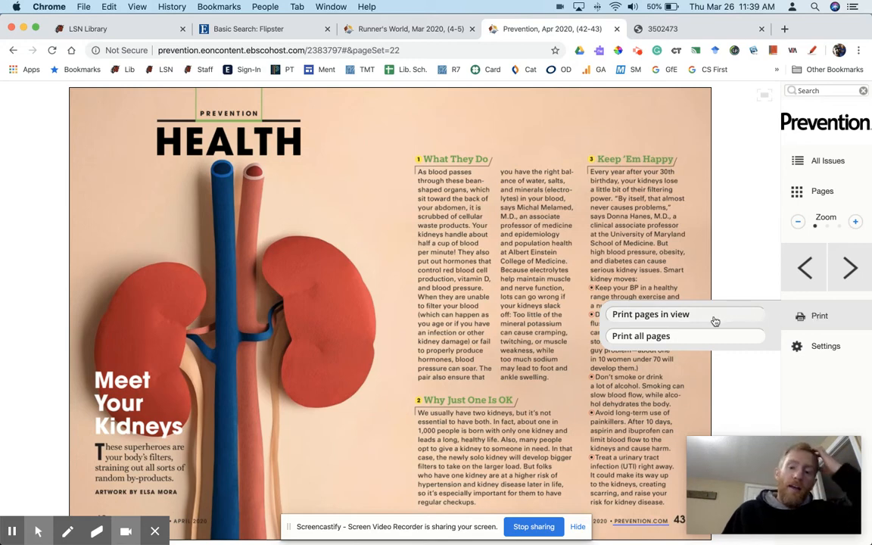
{"action": "left_click", "coordinate": [509, 288]}
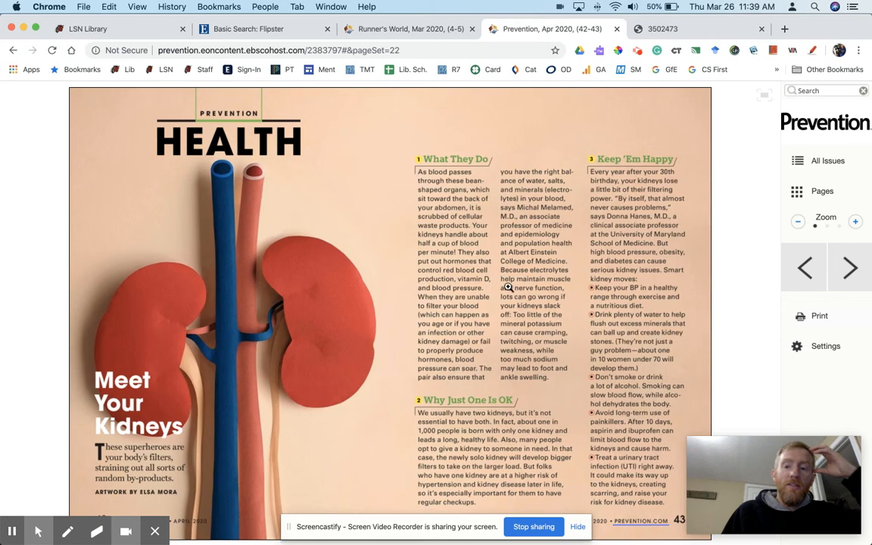
{"action": "left_click", "coordinate": [819, 316]}
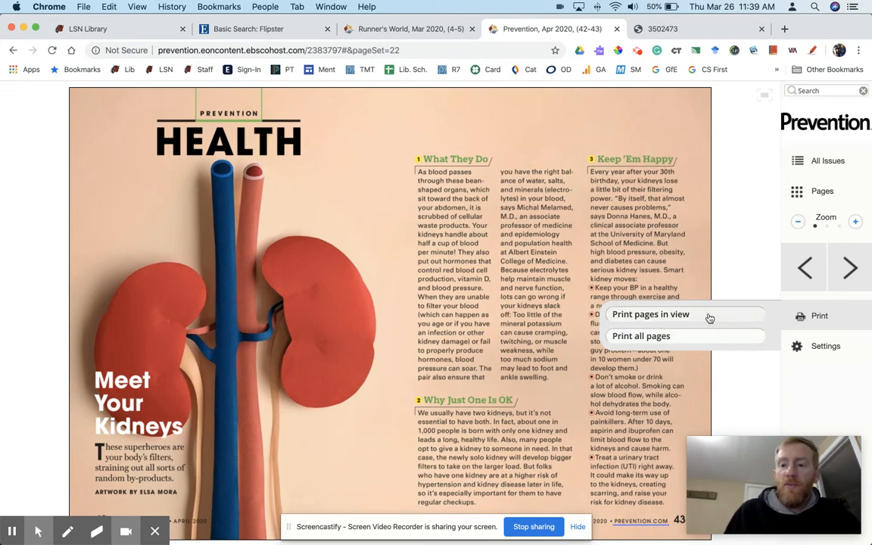
{"action": "left_click", "coordinate": [651, 313]}
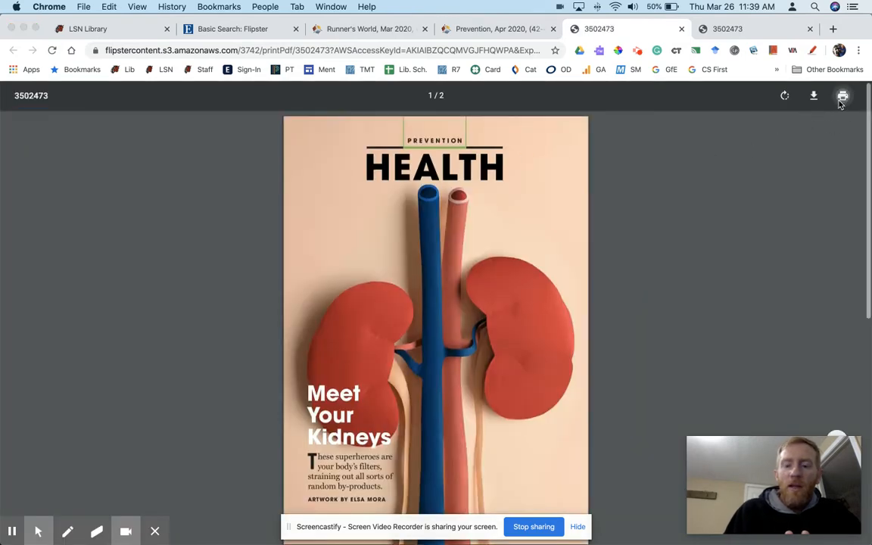
- Send the two-page kidney PDF to Chrome's print dialog with Save to Google Drive as destination
{"action": "left_click", "coordinate": [842, 96]}
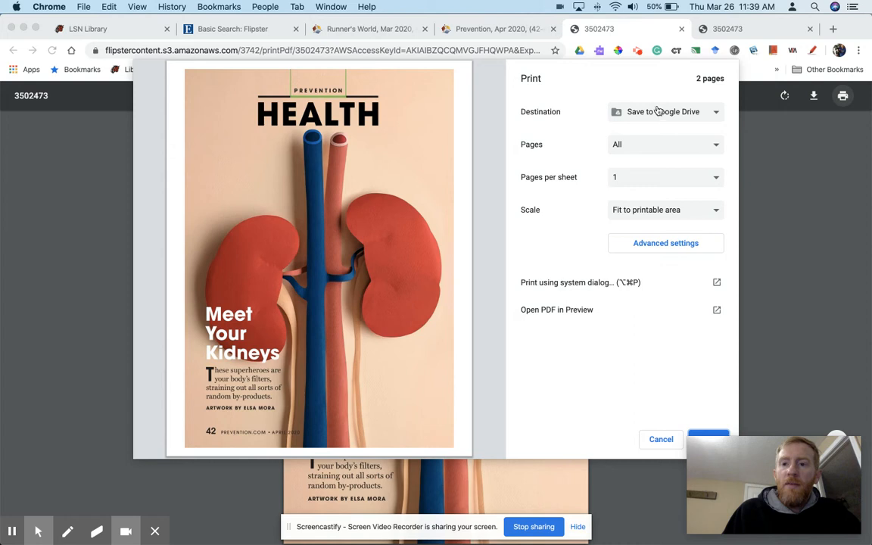
{"action": "left_click", "coordinate": [664, 112]}
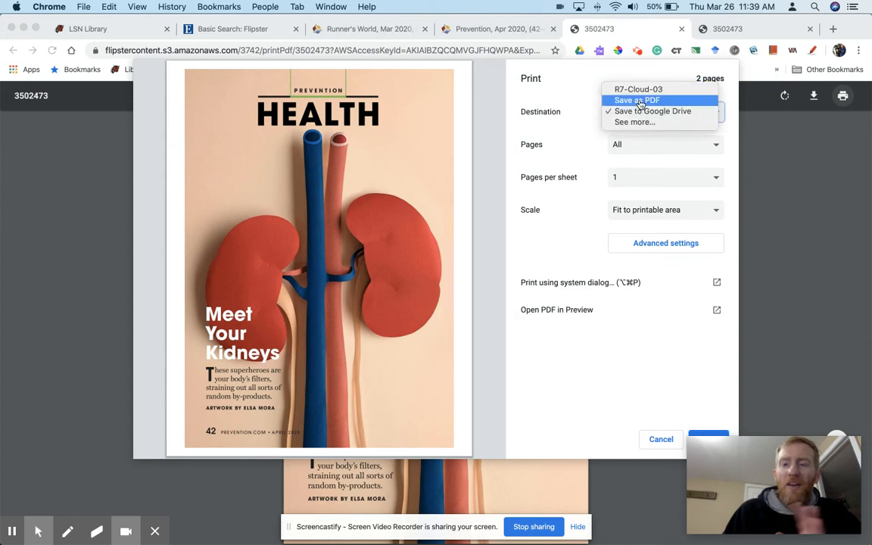
{"action": "mouse_move", "coordinate": [653, 111]}
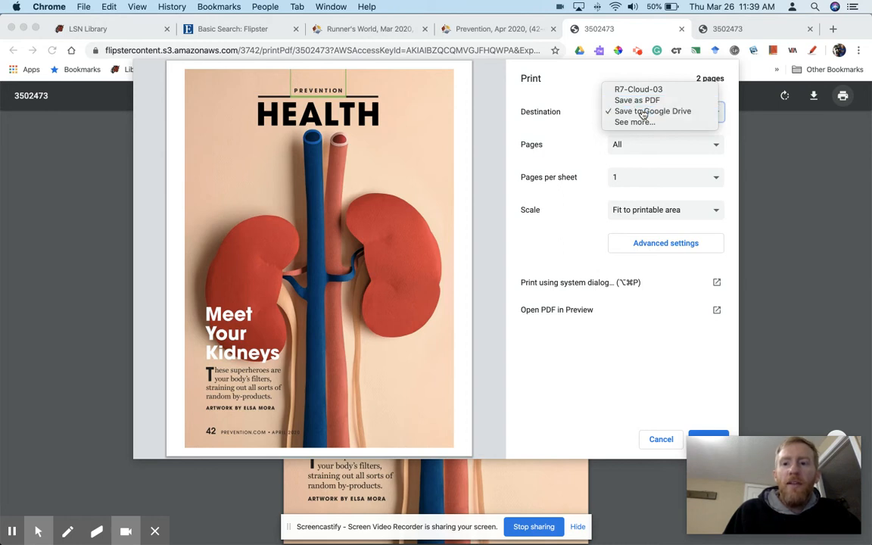
{"action": "left_click", "coordinate": [653, 110]}
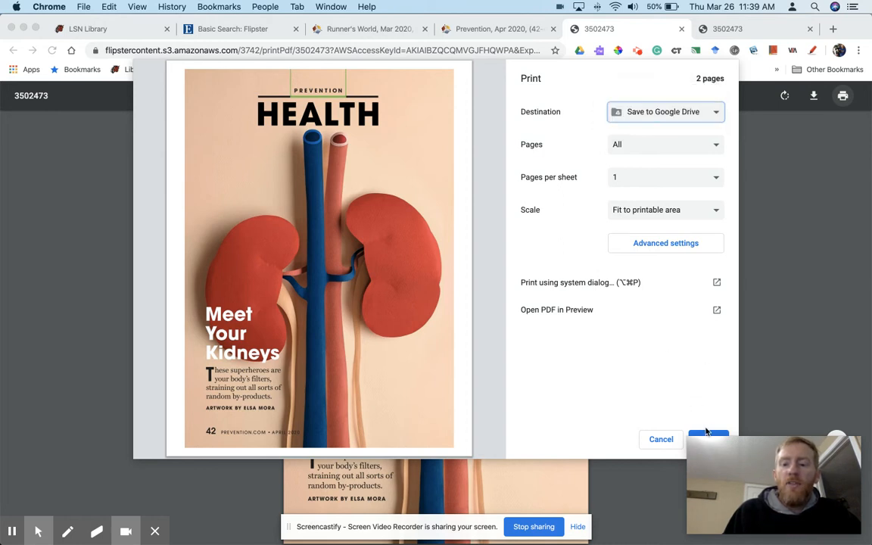